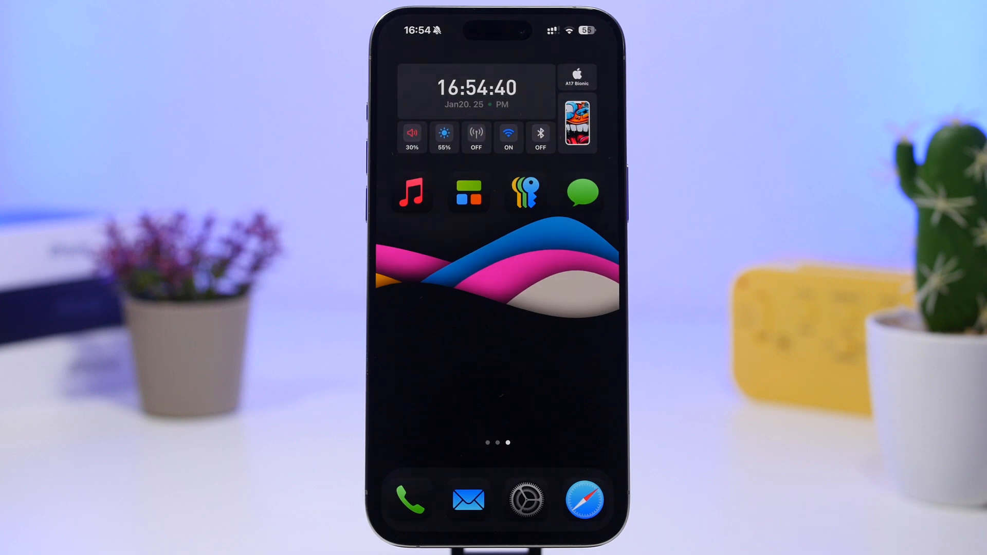
Open a Messages conversation with the emoji keyboard and its Describe an Emoji field.
{"action": "left_click", "coordinate": [582, 191]}
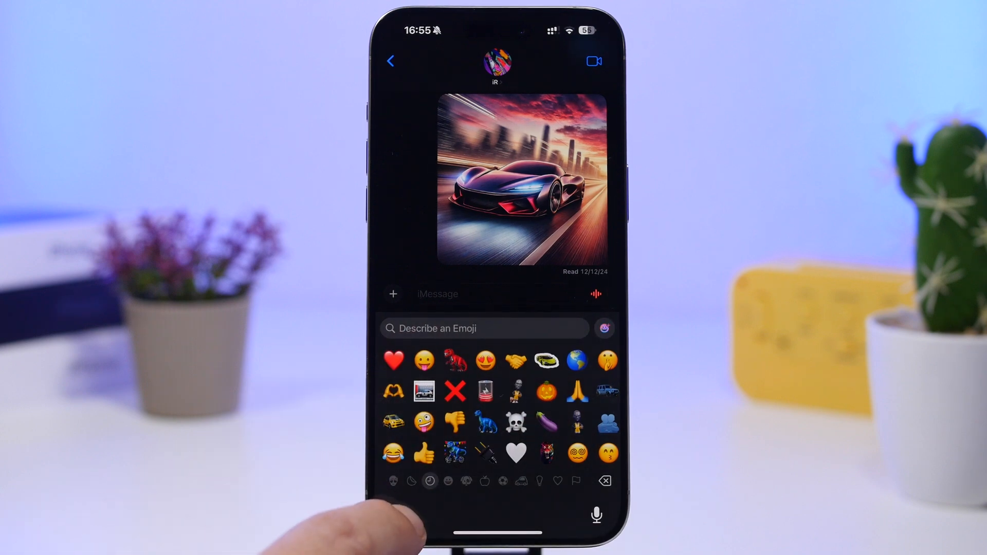
Dismiss the emoji keyboard and open a screenshot of the apple.com page in Markup.
{"action": "left_click", "coordinate": [399, 515]}
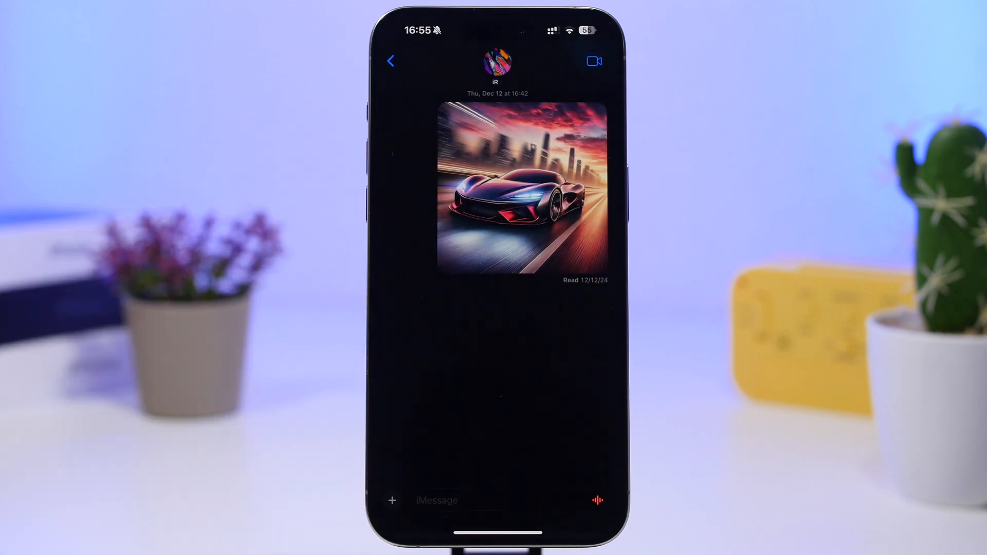
{"action": "left_click", "coordinate": [391, 500]}
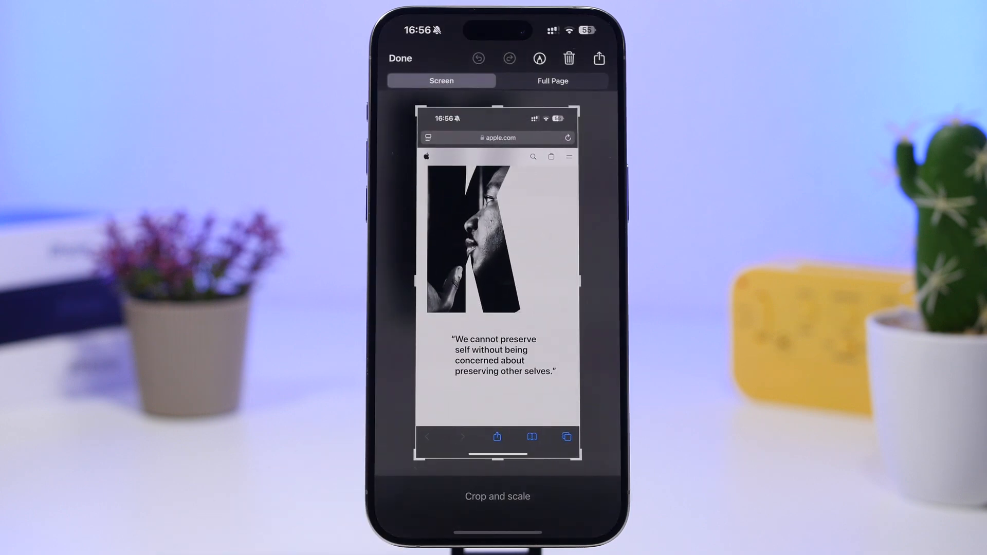
Switch the screenshot to Full Page, crop it, and finish editing.
{"action": "left_click", "coordinate": [552, 81]}
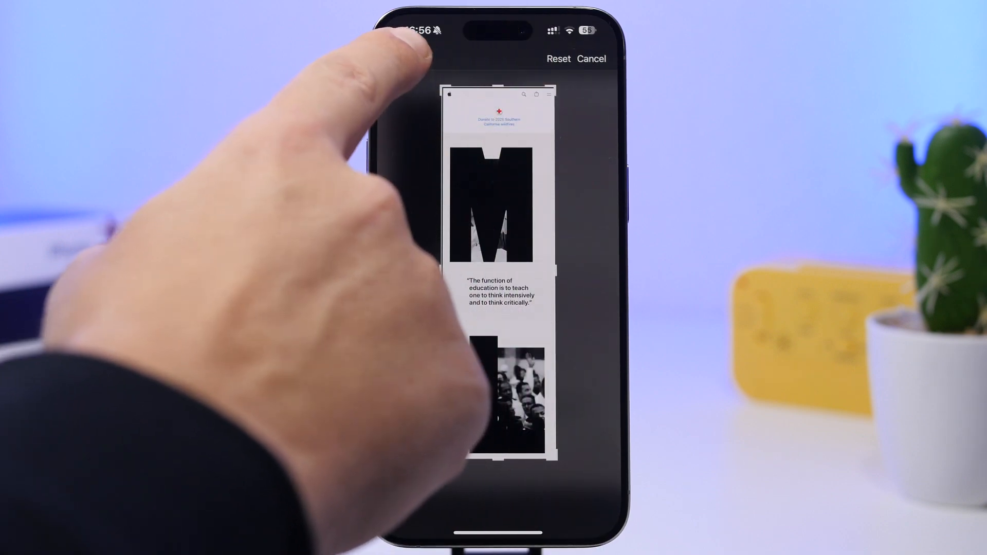
{"action": "left_click", "coordinate": [401, 58]}
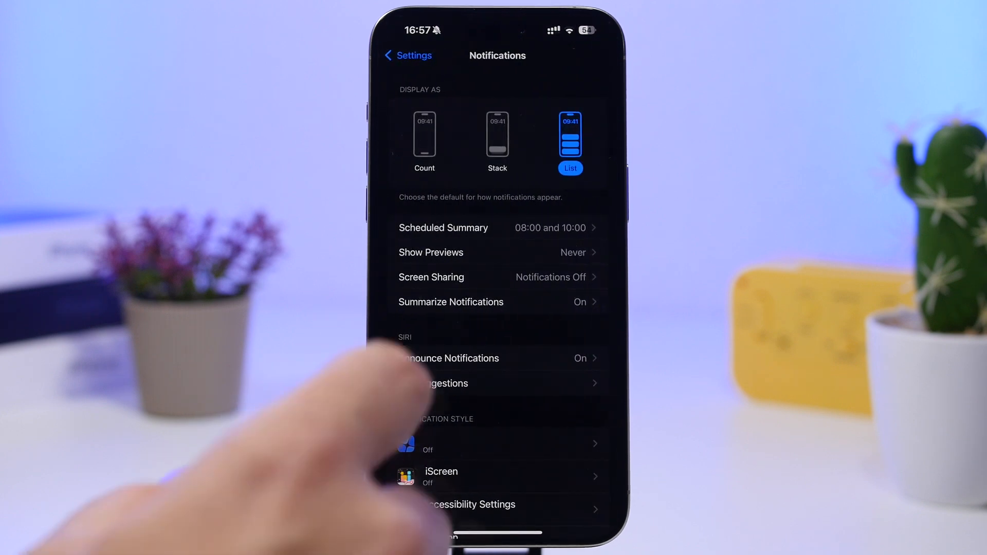
Review the per-app Summarize Notifications toggles and return to Notifications.
{"action": "left_click", "coordinate": [451, 302]}
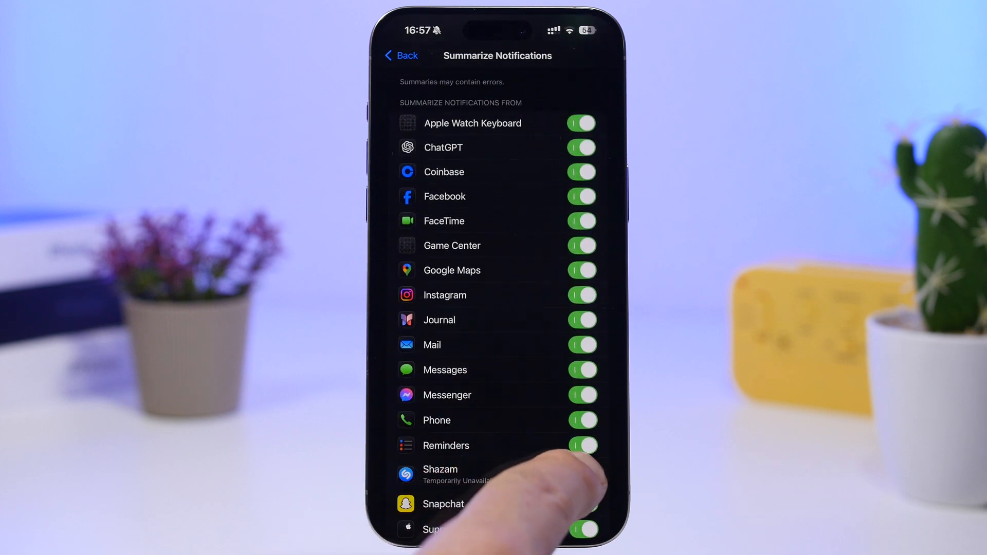
{"action": "left_click", "coordinate": [580, 474]}
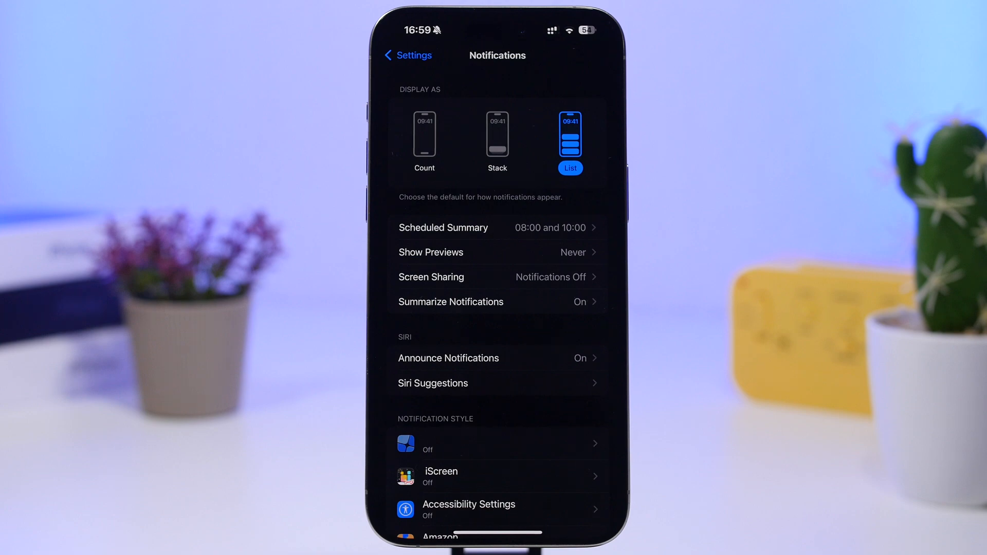
Dismiss the Summarize Notifications intro with Not Now, leaving summaries off, and go back.
{"action": "left_click", "coordinate": [497, 302]}
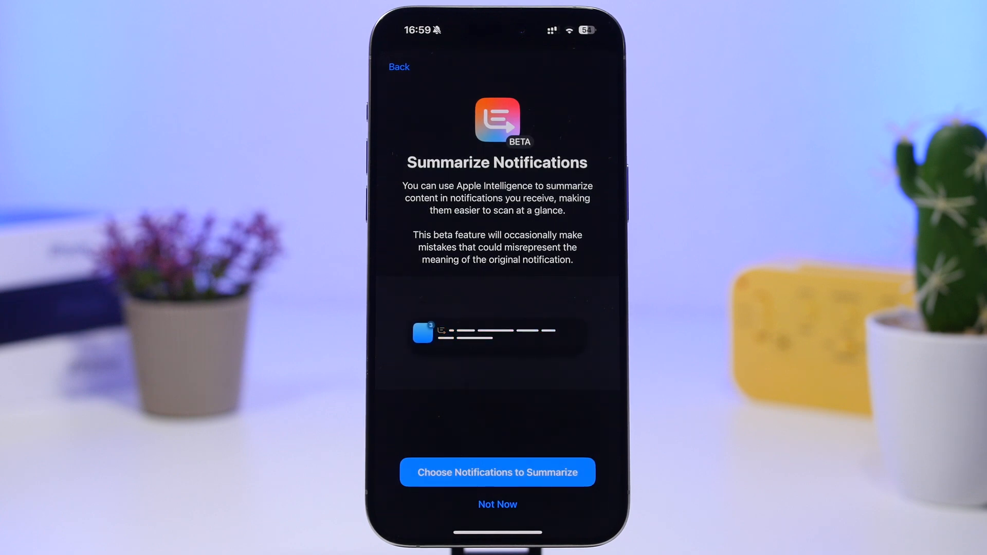
{"action": "left_click", "coordinate": [497, 471]}
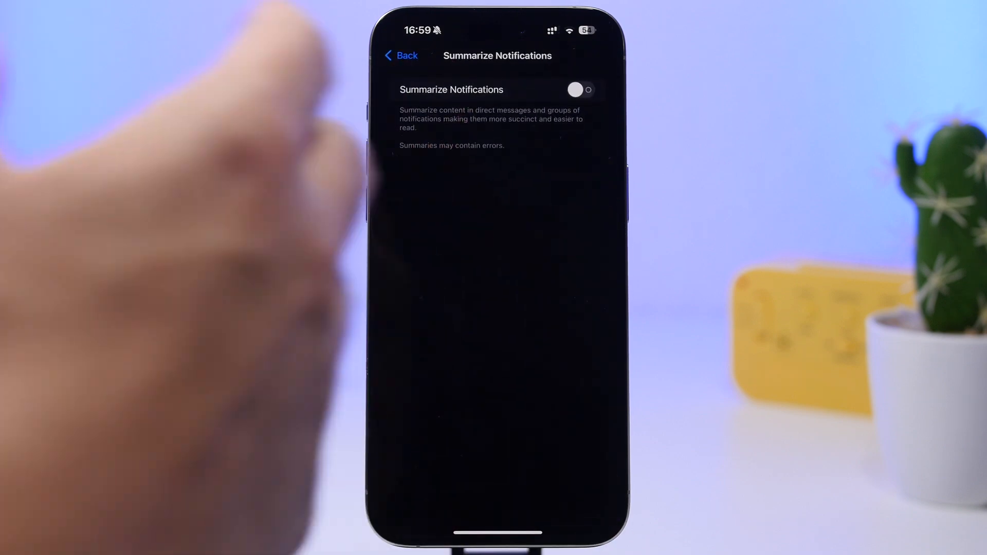
{"action": "left_click", "coordinate": [401, 55]}
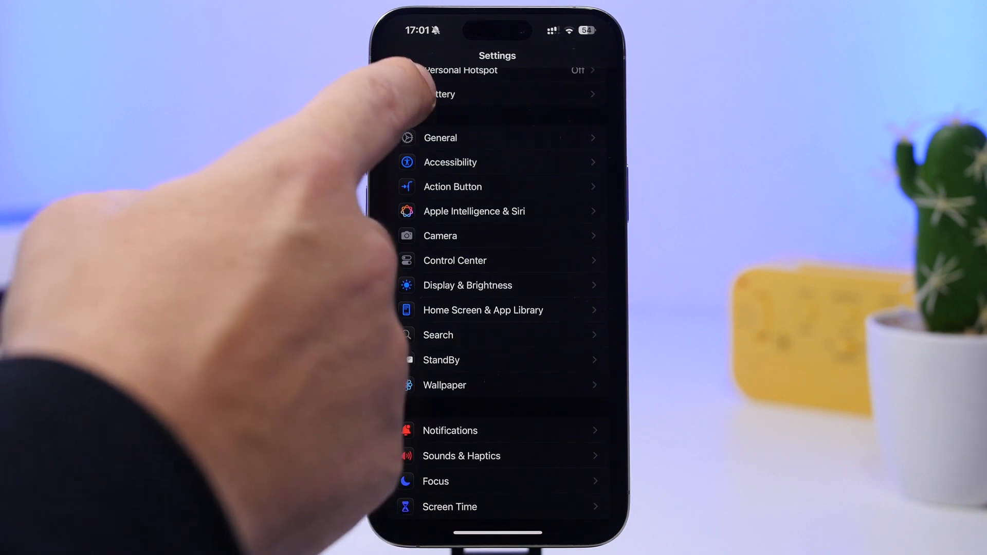
Open the Battery page showing Battery Percentage on and Low Power Mode off.
{"action": "left_click", "coordinate": [444, 94]}
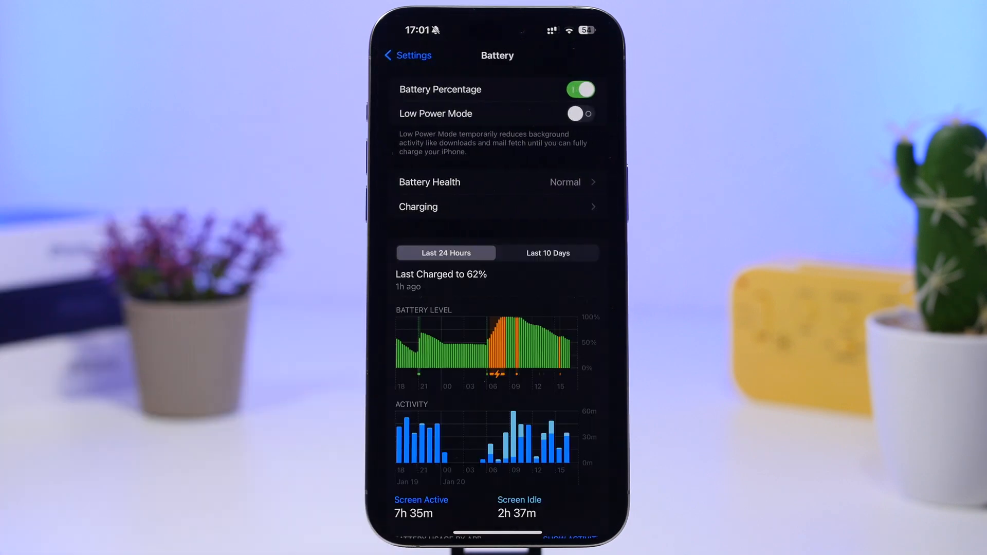
Show Last 10 Days battery charts and check Battery Health at 91% capacity.
{"action": "left_click", "coordinate": [547, 253]}
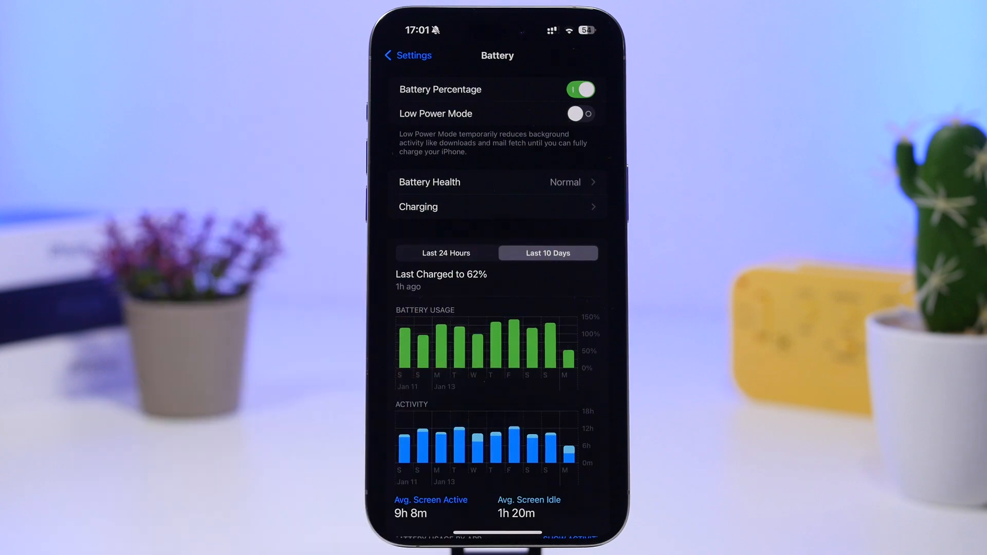
{"action": "left_click", "coordinate": [496, 182]}
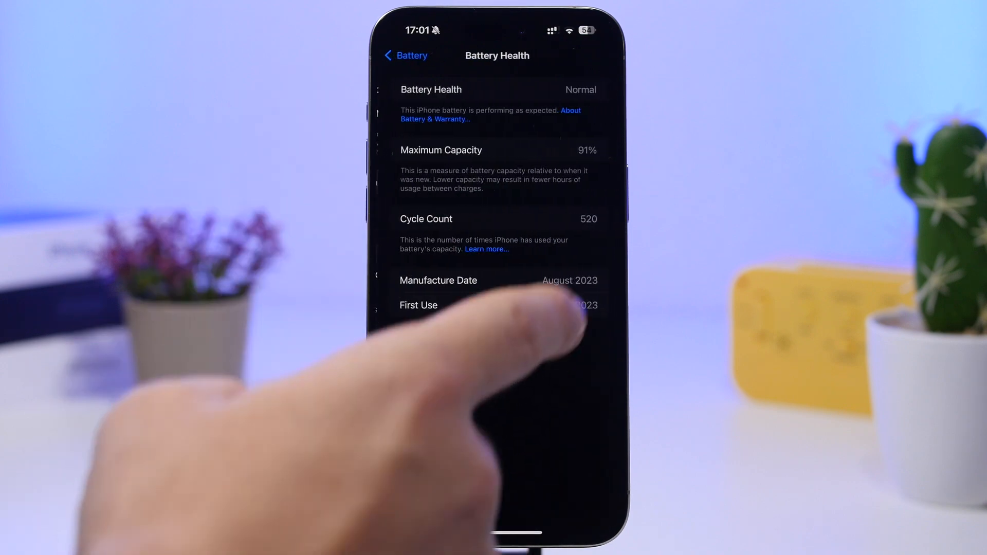
{"action": "left_click", "coordinate": [405, 55]}
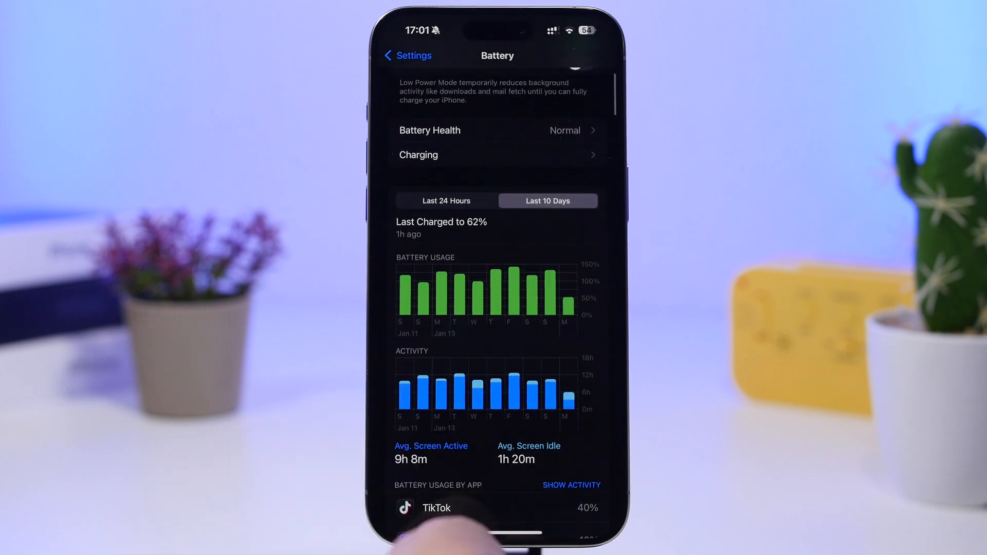
View per-day battery usage for Sunday, Saturday, and Friday.
{"action": "left_click", "coordinate": [549, 296]}
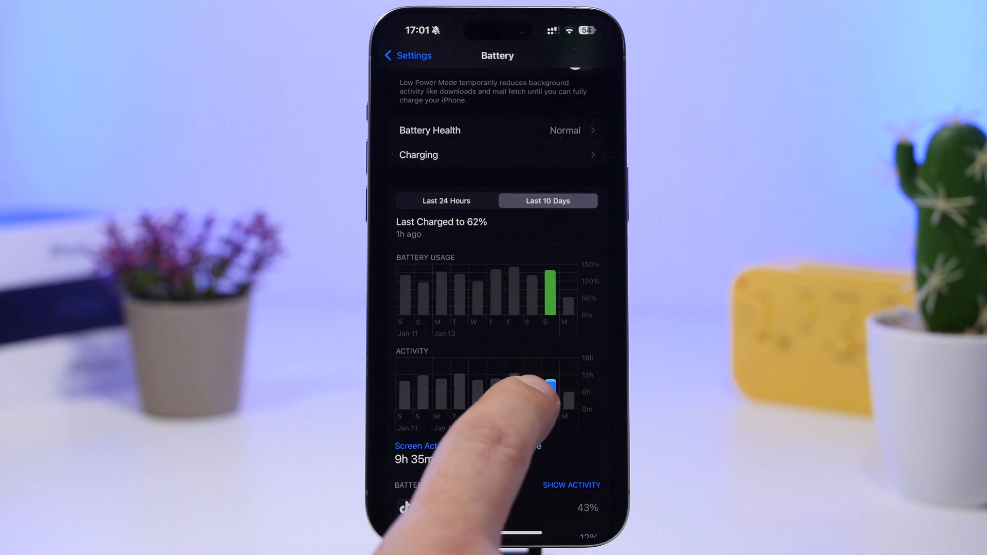
{"action": "left_click", "coordinate": [530, 393]}
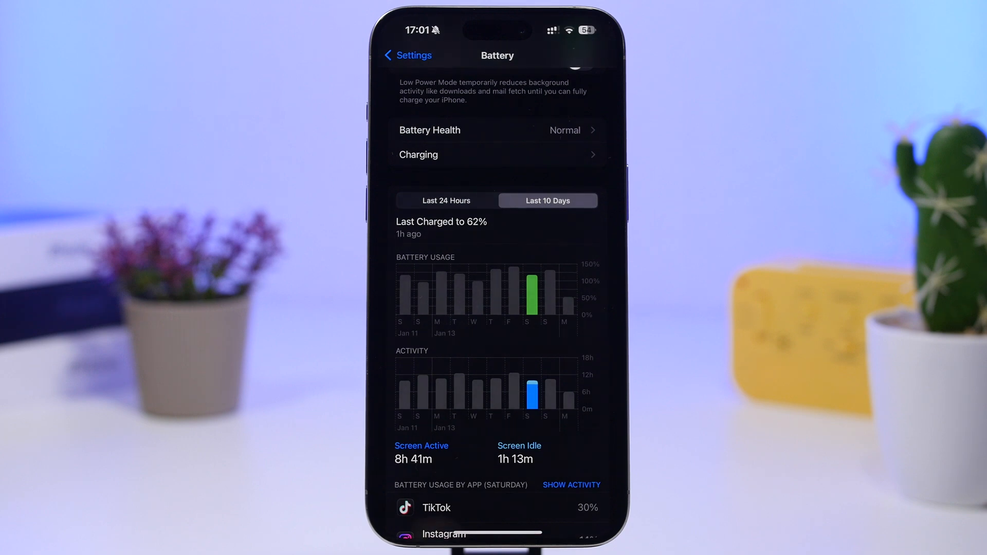
{"action": "left_click", "coordinate": [510, 296]}
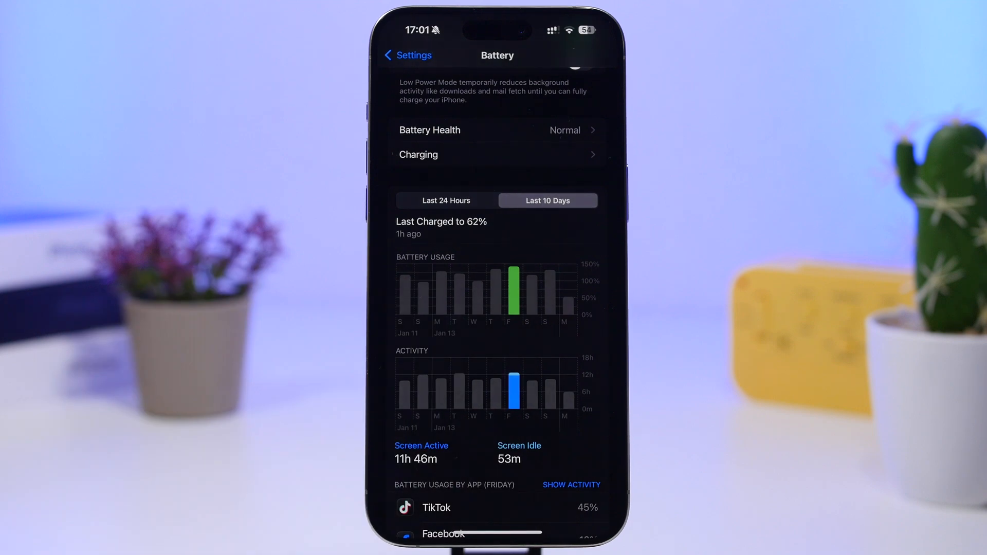
{"action": "left_click", "coordinate": [490, 295]}
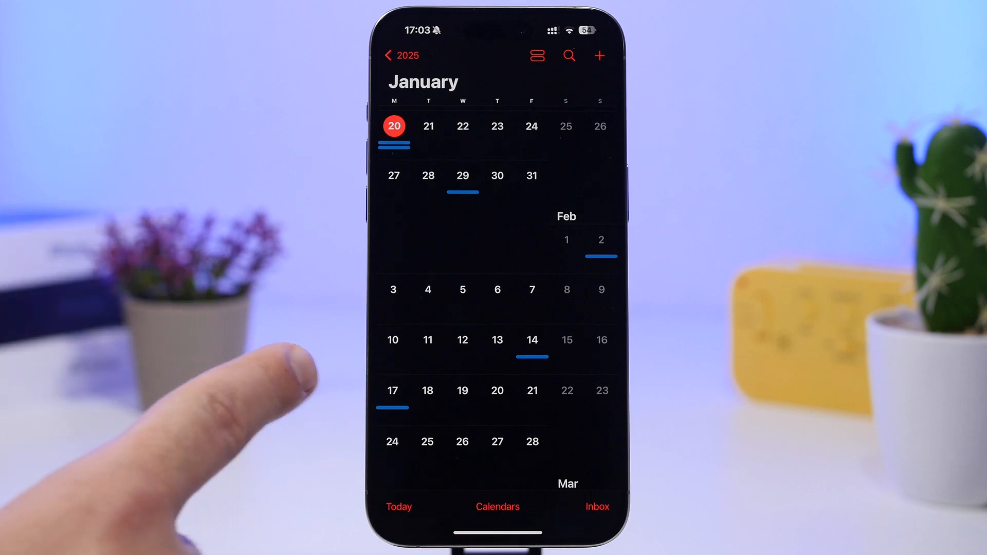
{"action": "mouse_move", "coordinate": [472, 302]}
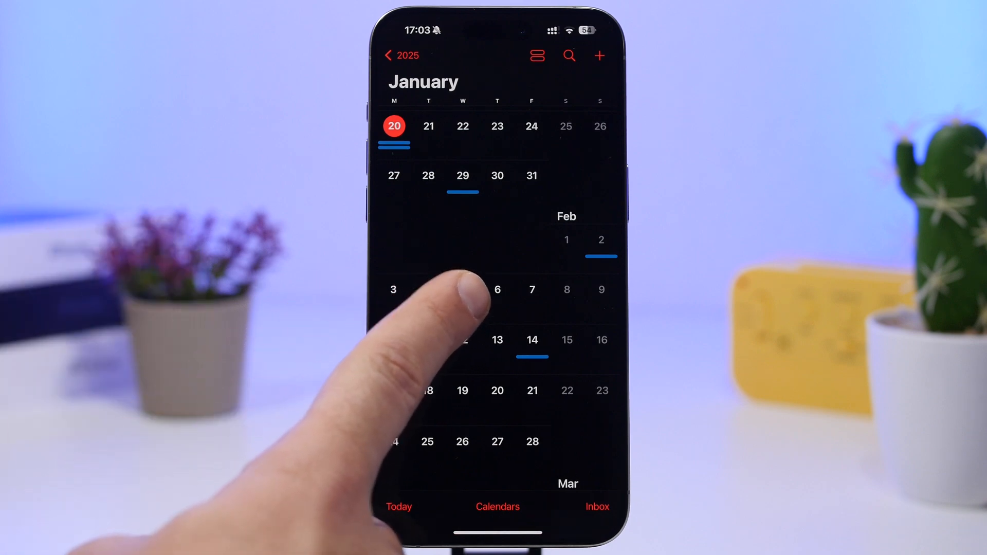
{"action": "mouse_move", "coordinate": [479, 302]}
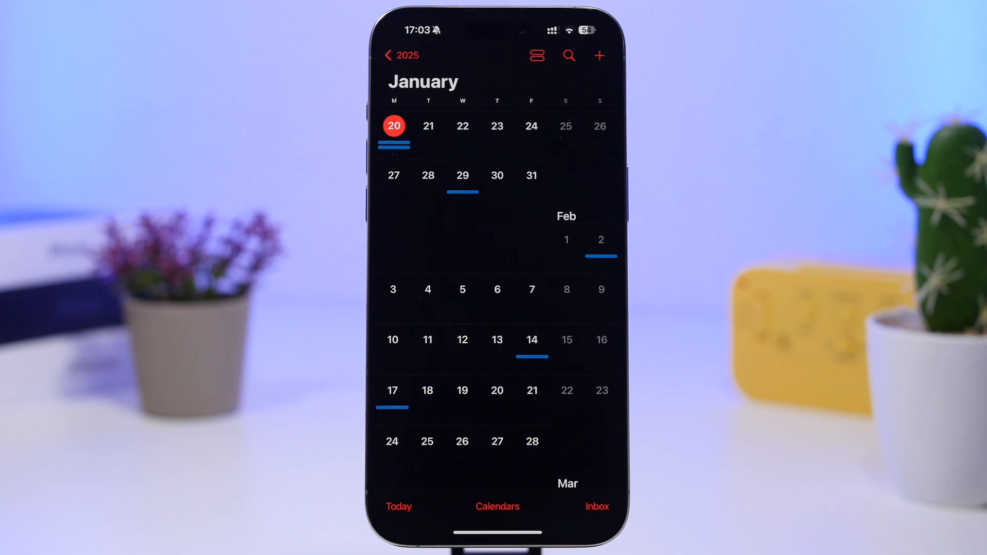